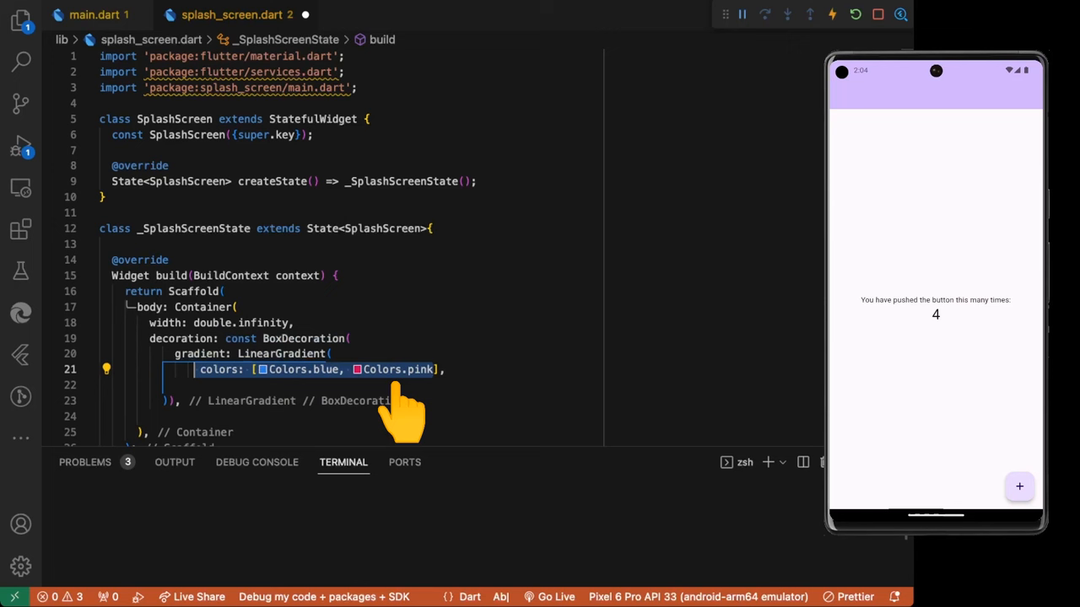
- Add begin: Alignment.topRight to the LinearGradient in splash_screen.dart
type("begin: Alignment.topRight,")
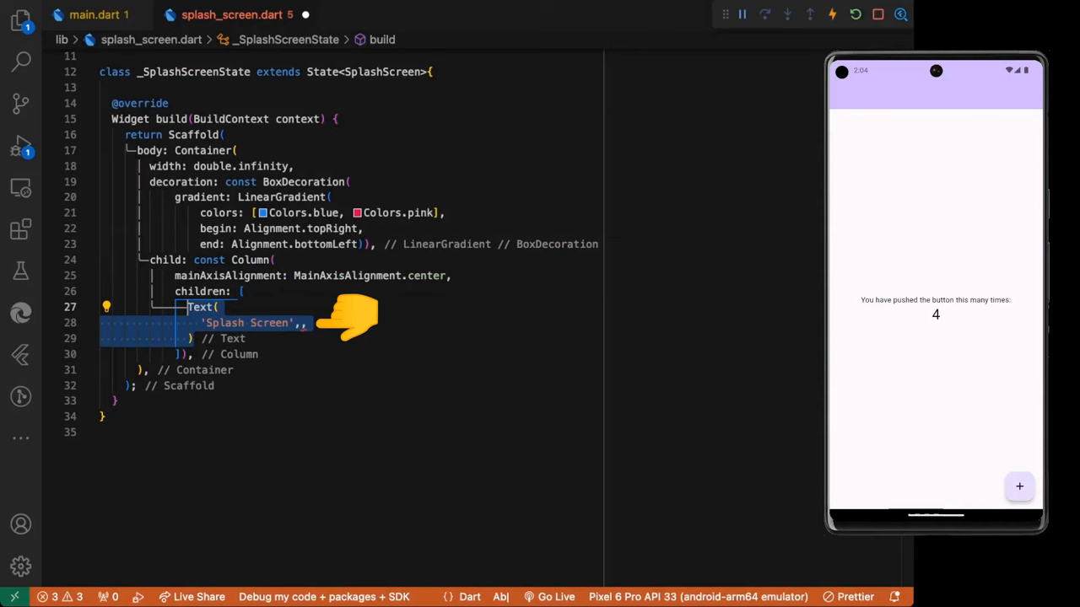
- Give the Splash Screen text a white TextStyle and position the edit point for font size
type("style: TextStyle(),")
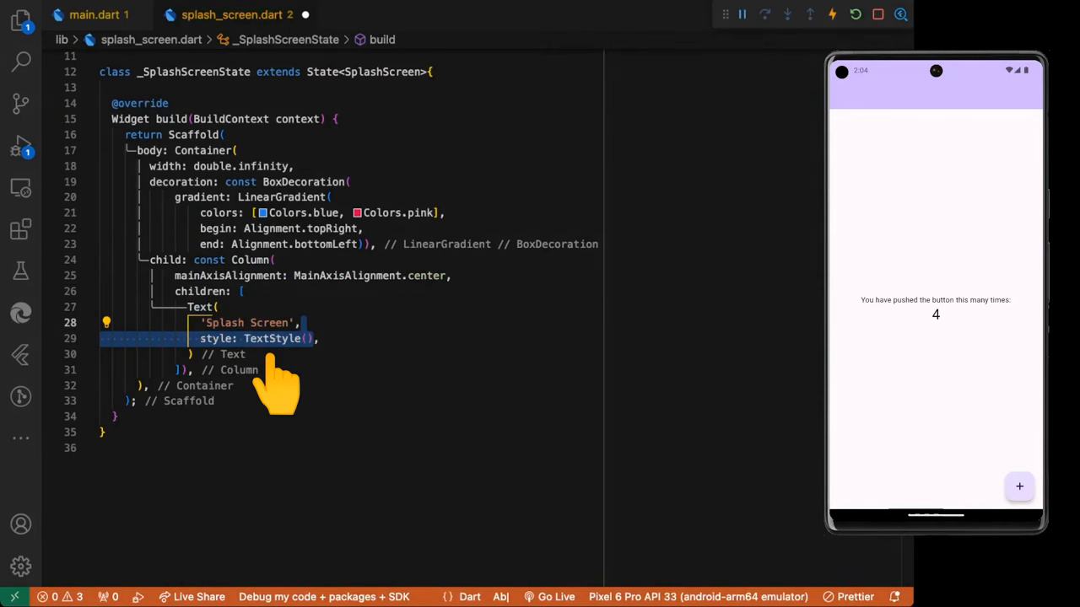
type("color: Colors.white,")
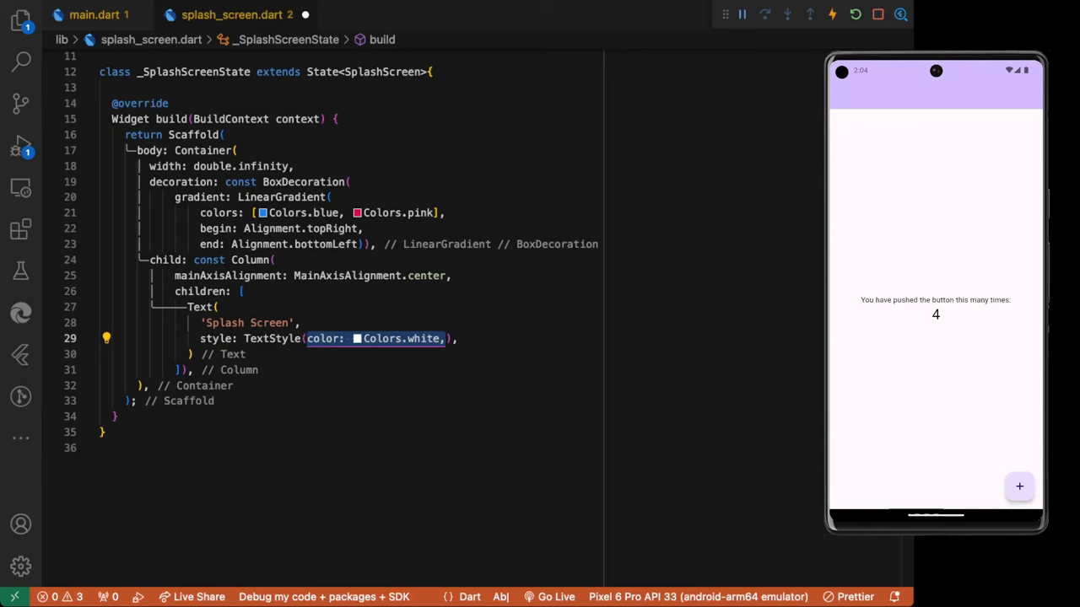
left_click(95, 14)
type(" fontSize: 35")
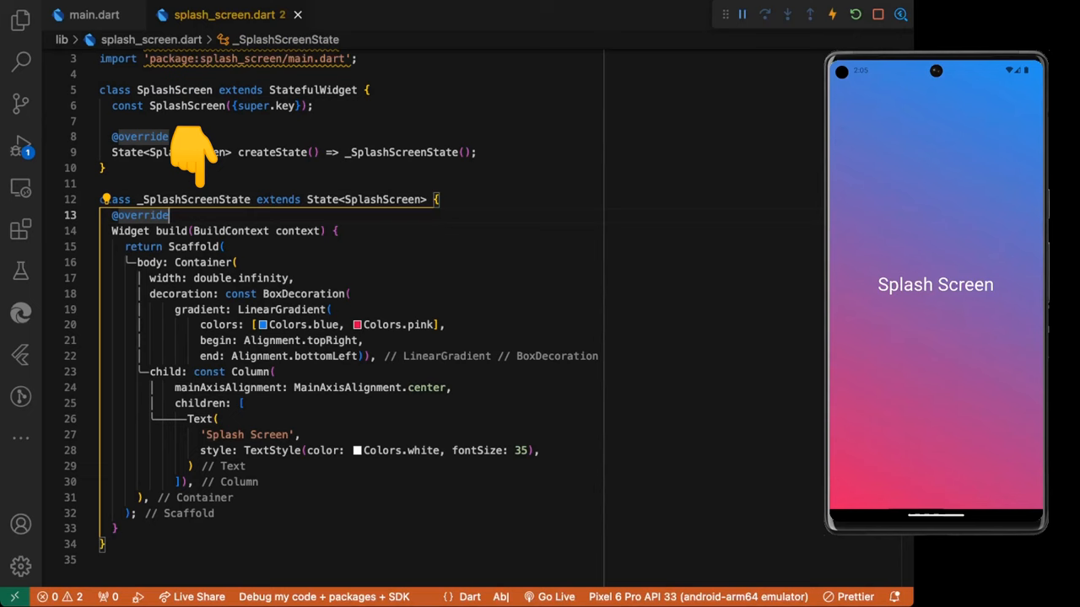
- Add 'with SingleTickerProviderStateMixin' to _SplashScreenState
type("with SingleTickerProviderStateMixin {")
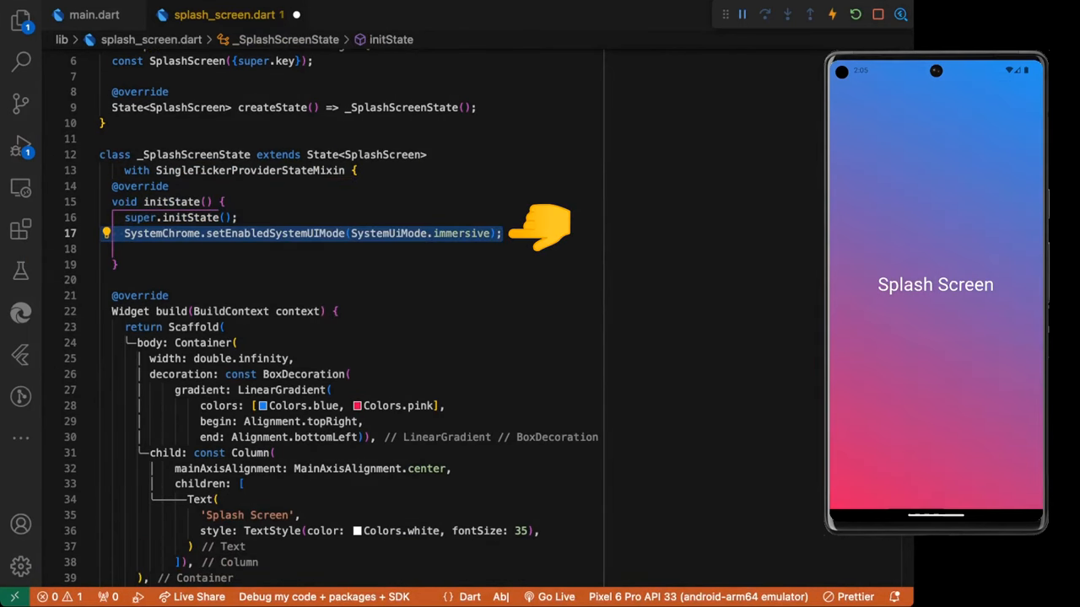
mouse_move(472, 279)
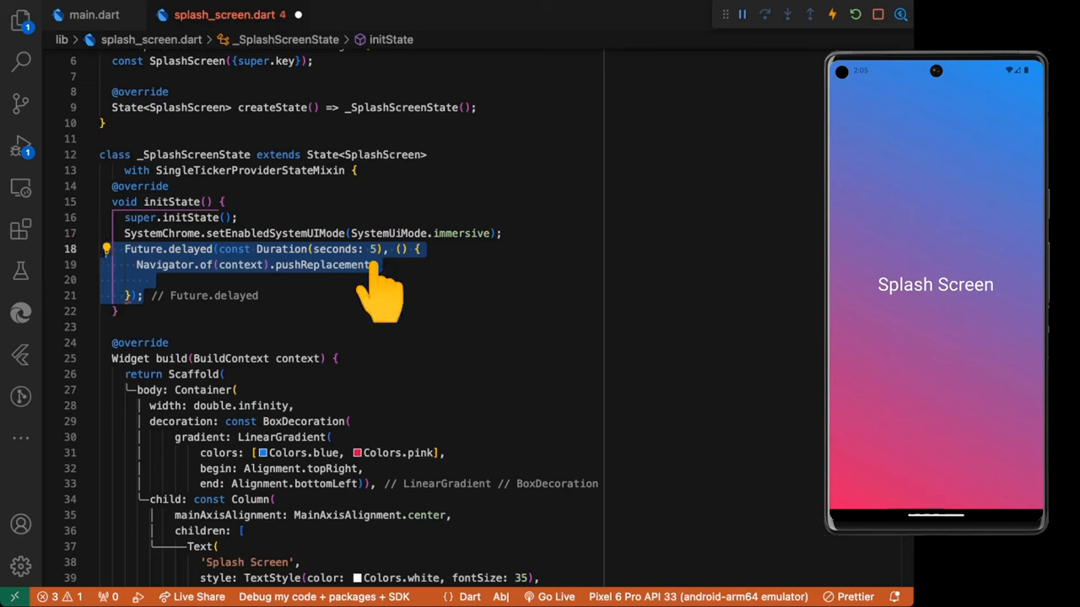
- Route the delayed navigation to const MyHomePage via MaterialPageRoute
type("MaterialPageRoute(builder: (_) =>));")
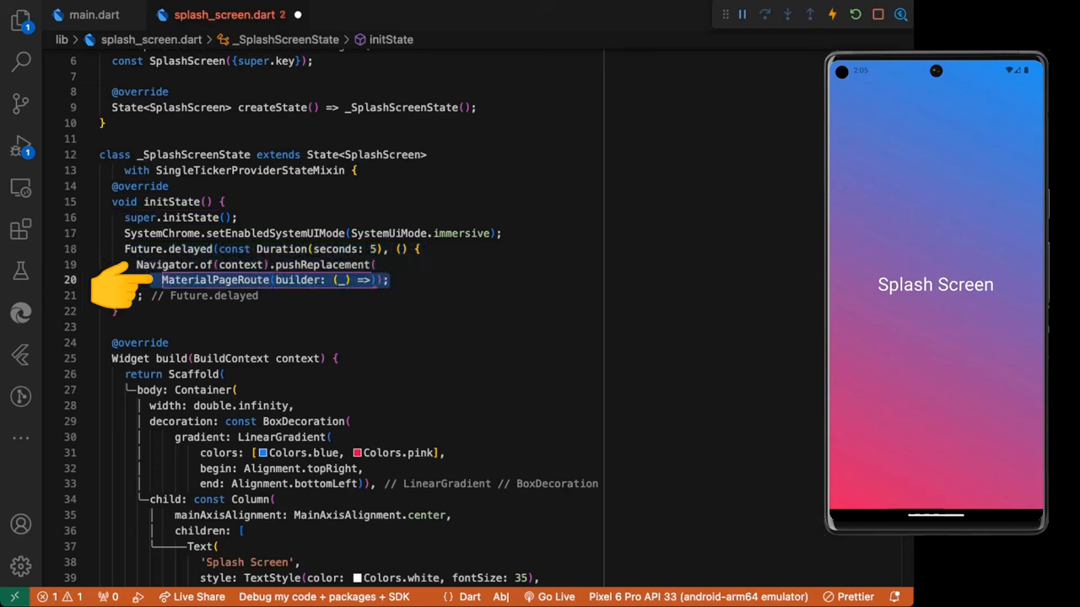
type("const MyHomePage()")
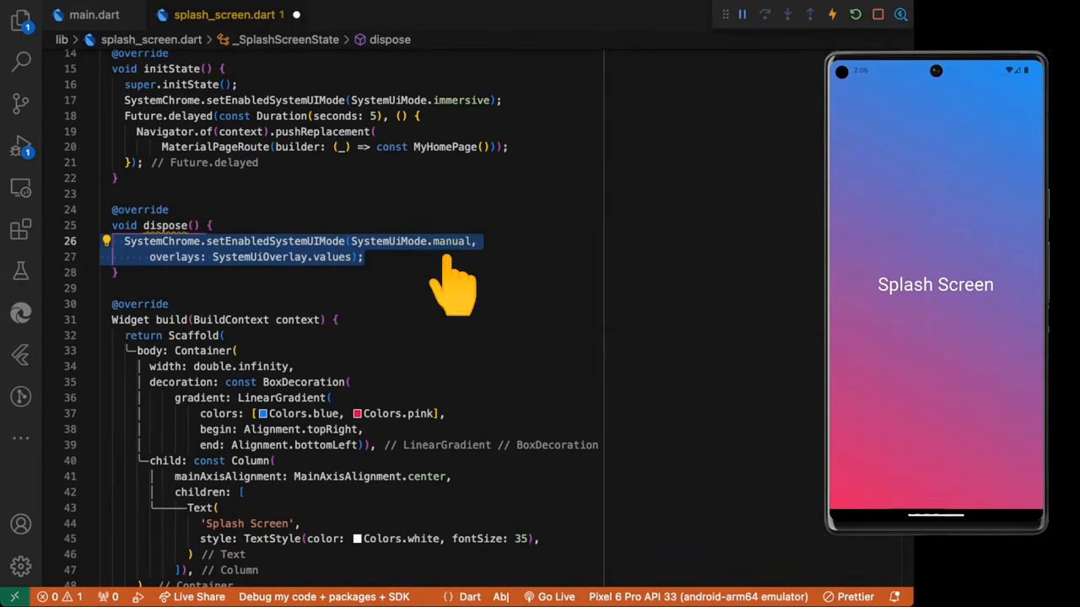
mouse_move(337, 303)
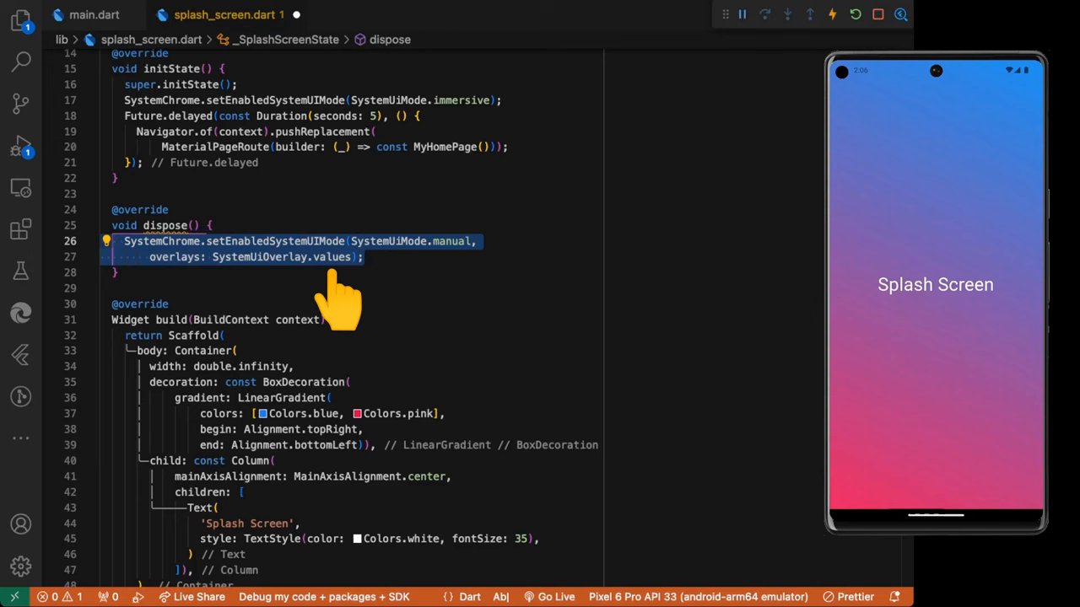